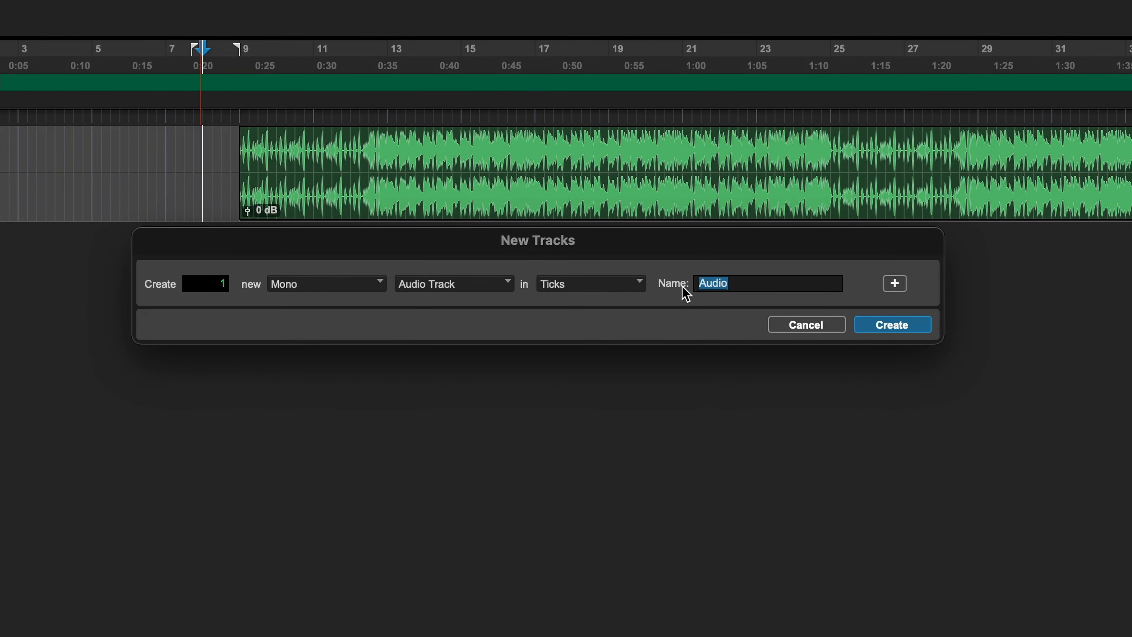
Step: Create one mono audio track named RECORD TRACK
text(RECORD TRACK)
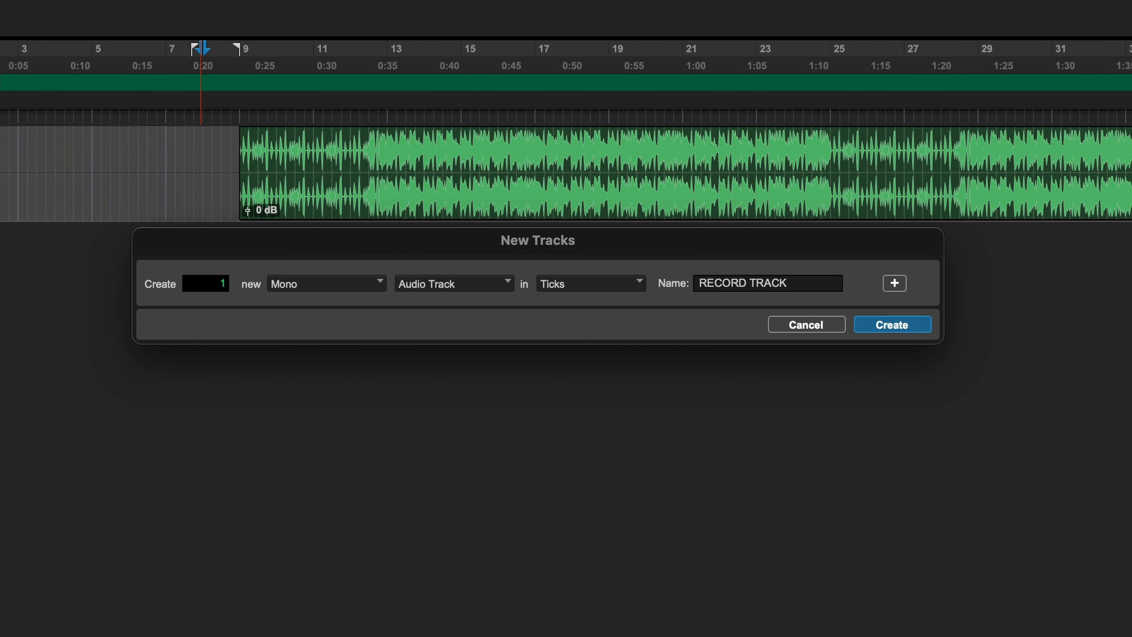
click(892, 324)
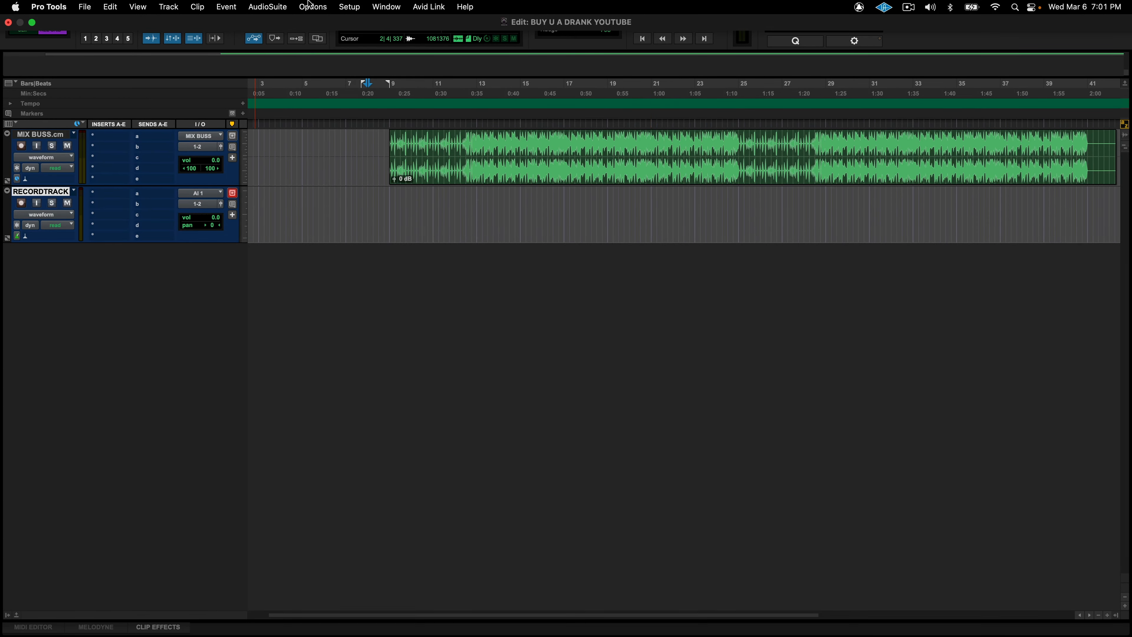
Step: Set the Playback Engine H/W Buffer Size to 32 Samples and confirm
click(348, 7)
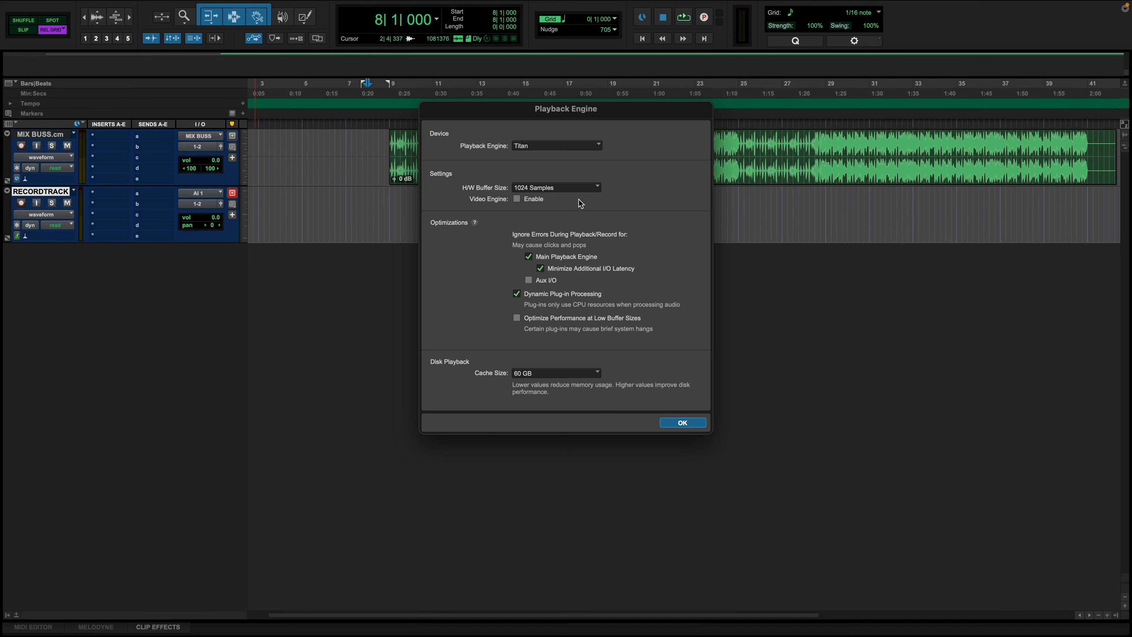
click(556, 187)
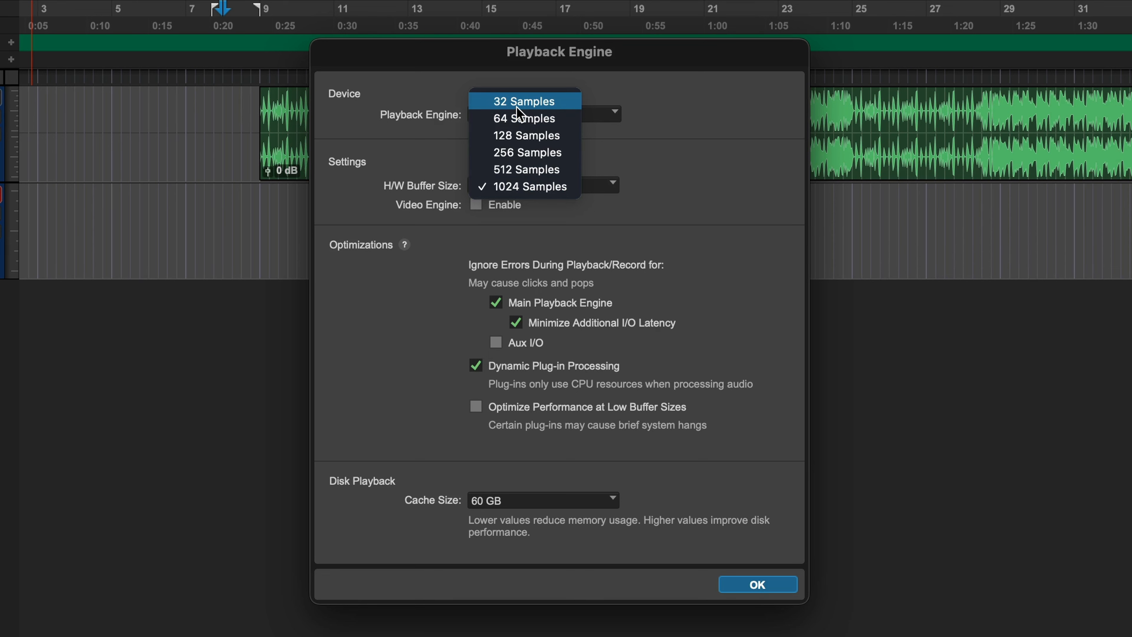
click(512, 100)
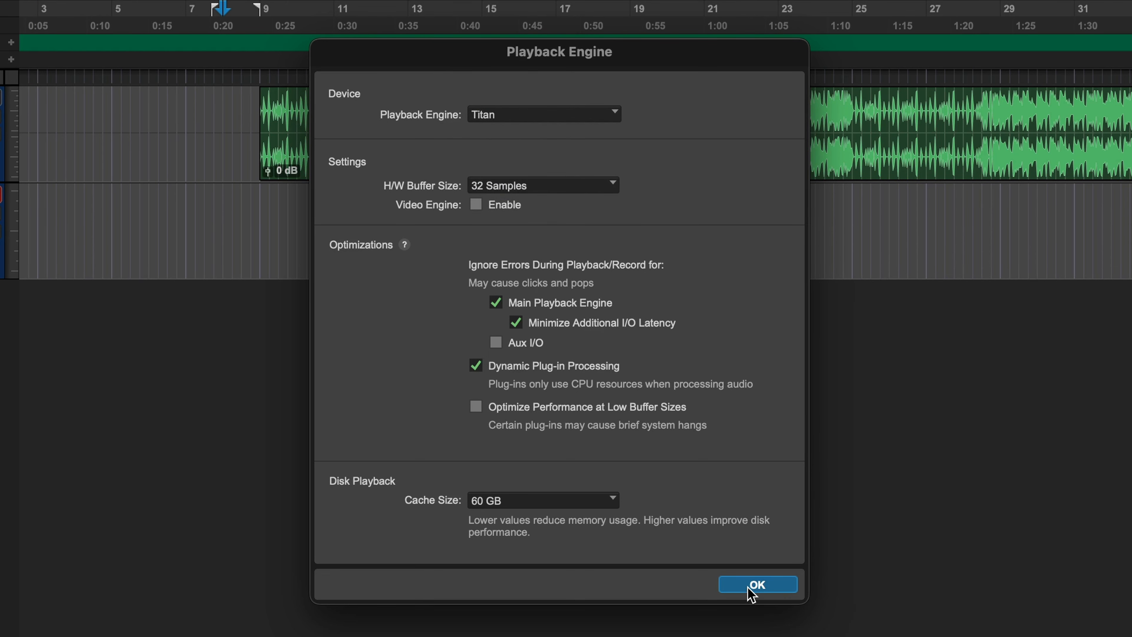
click(757, 585)
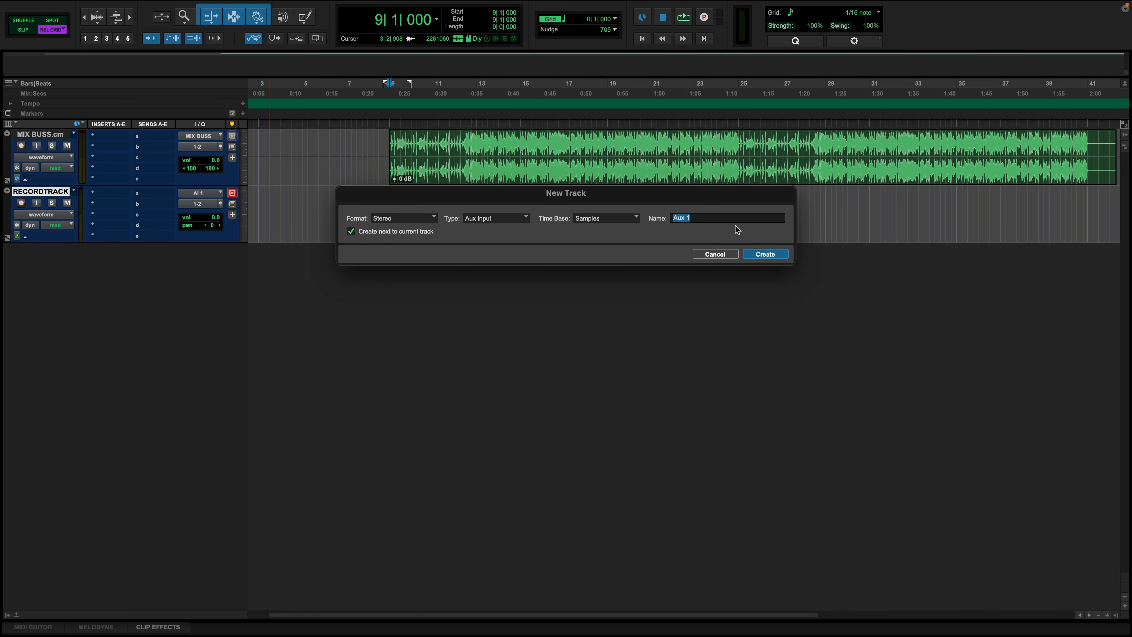
Step: Create a stereo Aux Input named VERB fed by a RECORDTRACK send, then begin a second aux from another send
text(VERB)
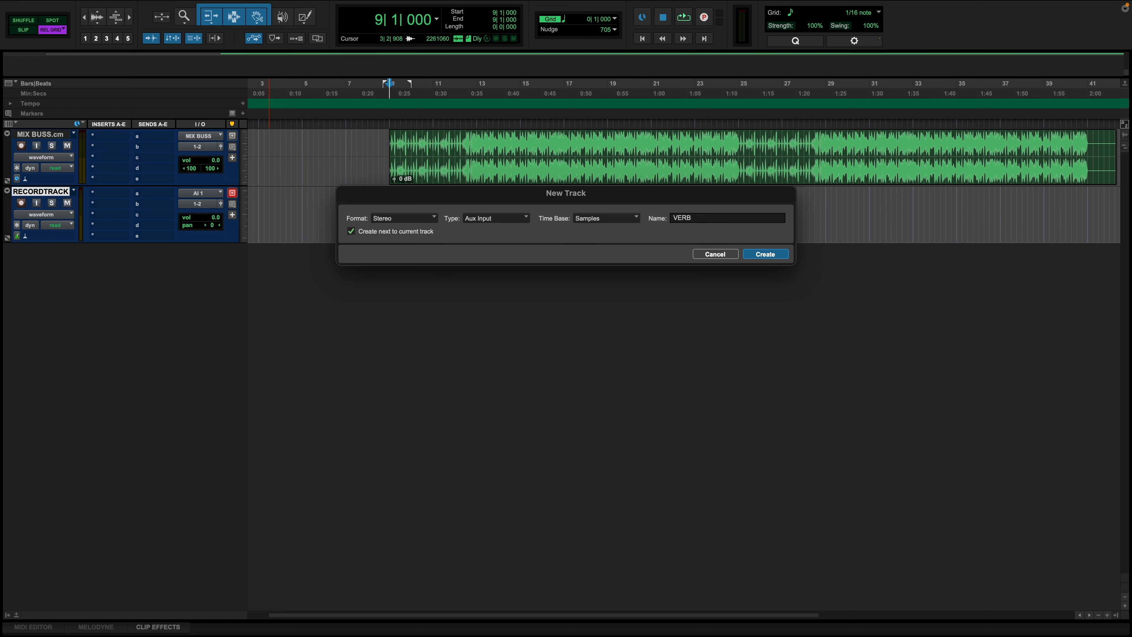
click(765, 254)
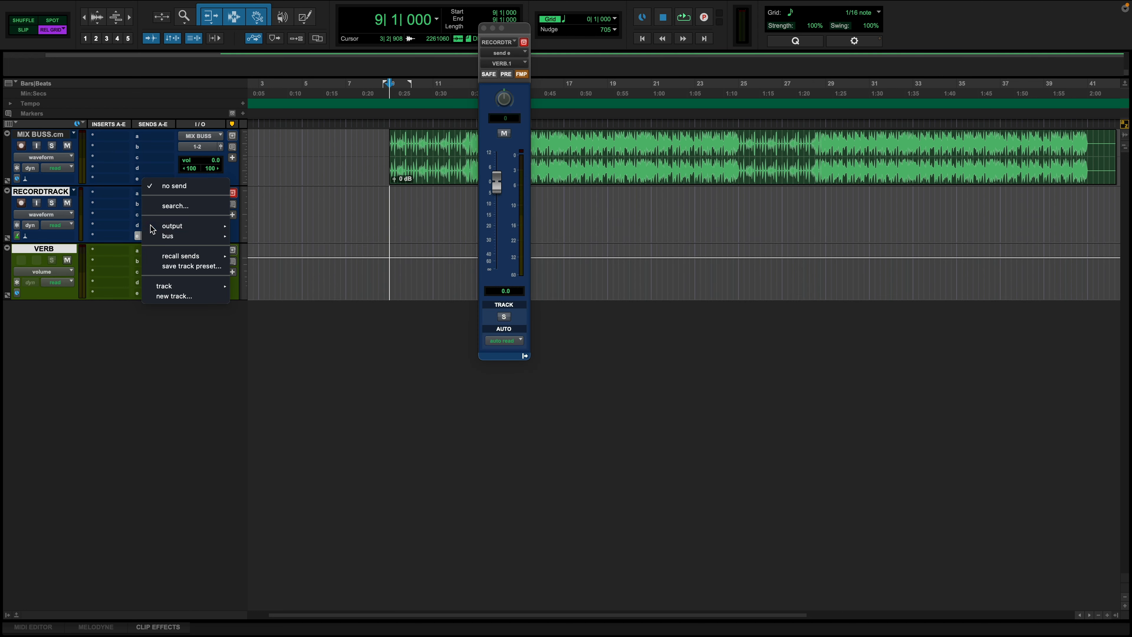
click(174, 295)
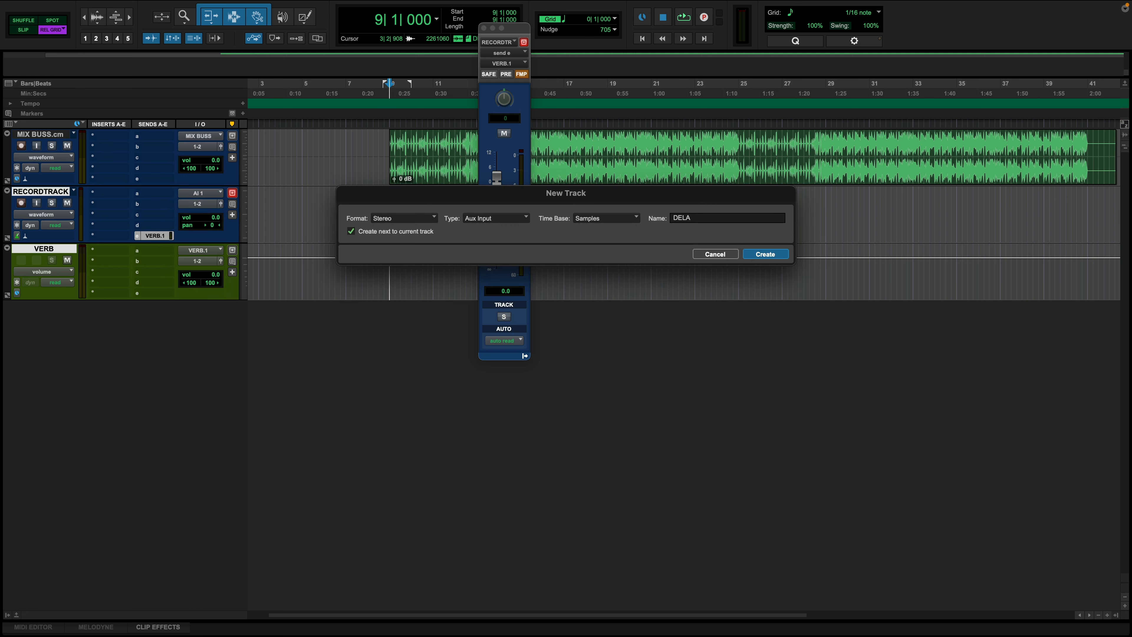